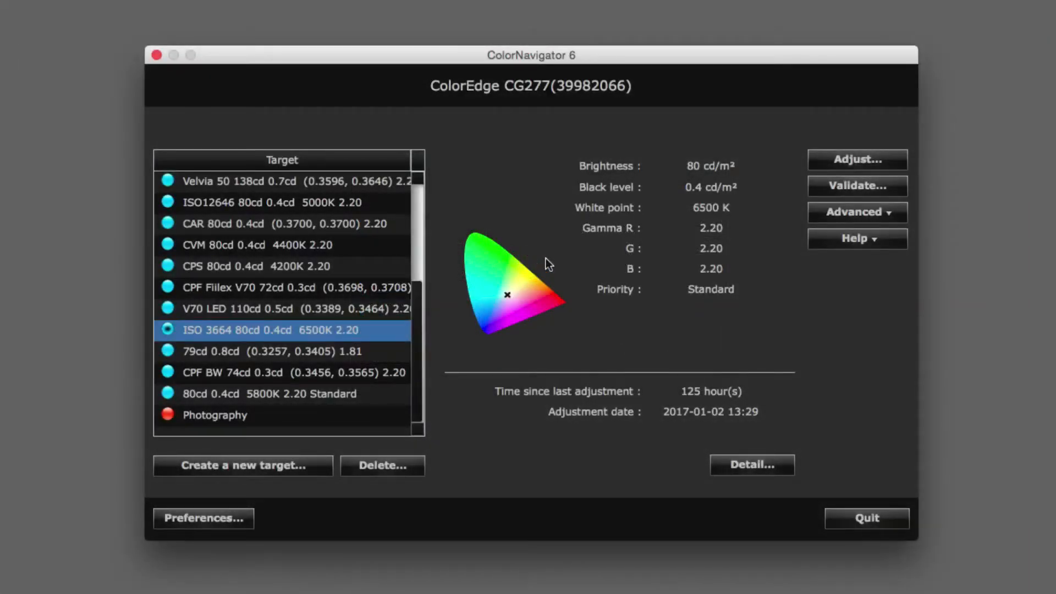
mouse_move(741, 217)
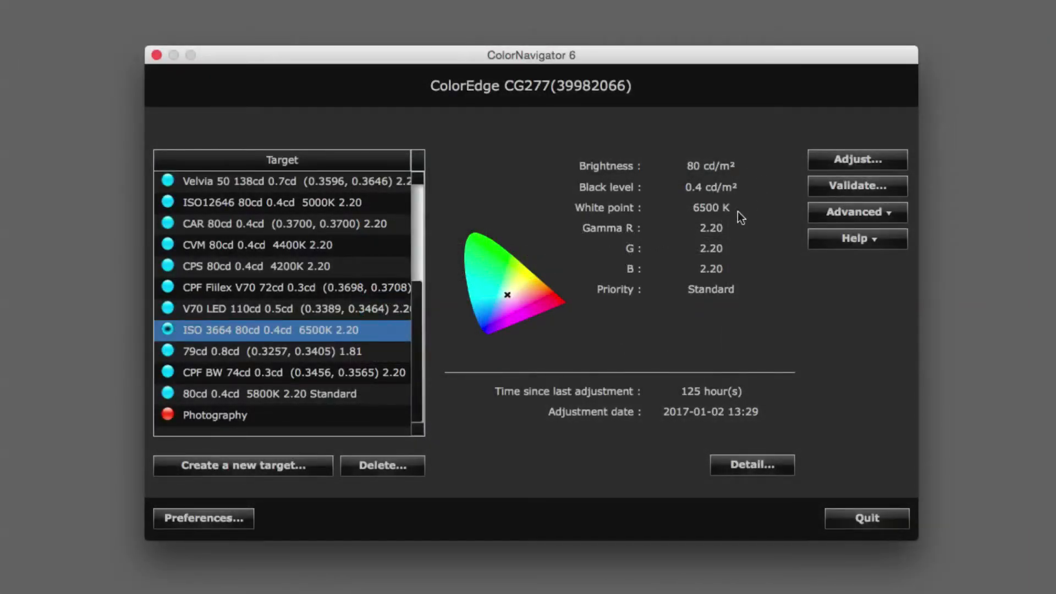
mouse_move(564, 256)
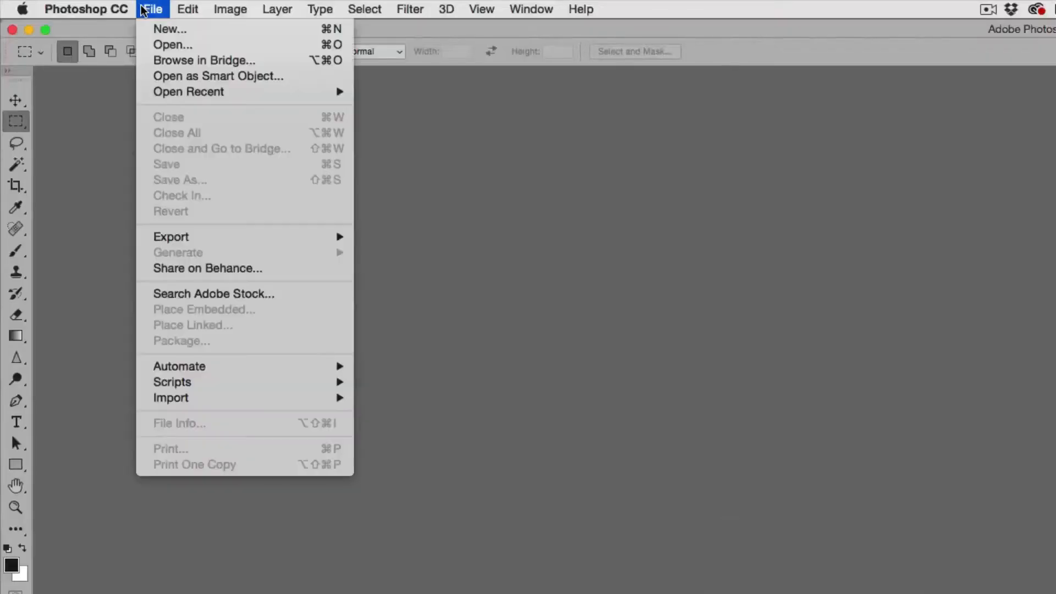
Create a new white document, 297.01 × 209.97 mm at 300 ppi, via File > New
left_click(170, 29)
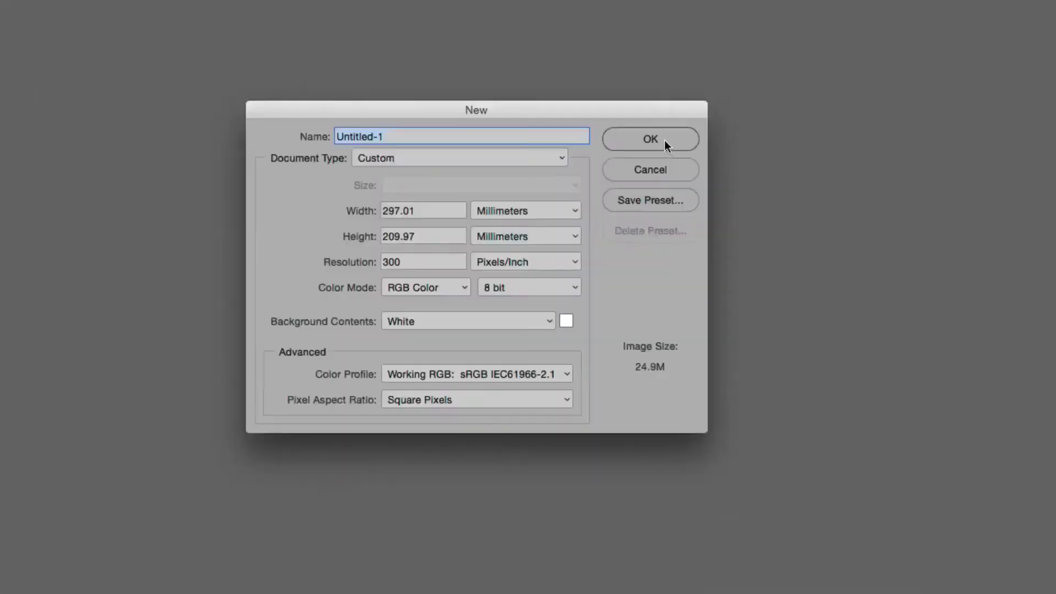
left_click(650, 139)
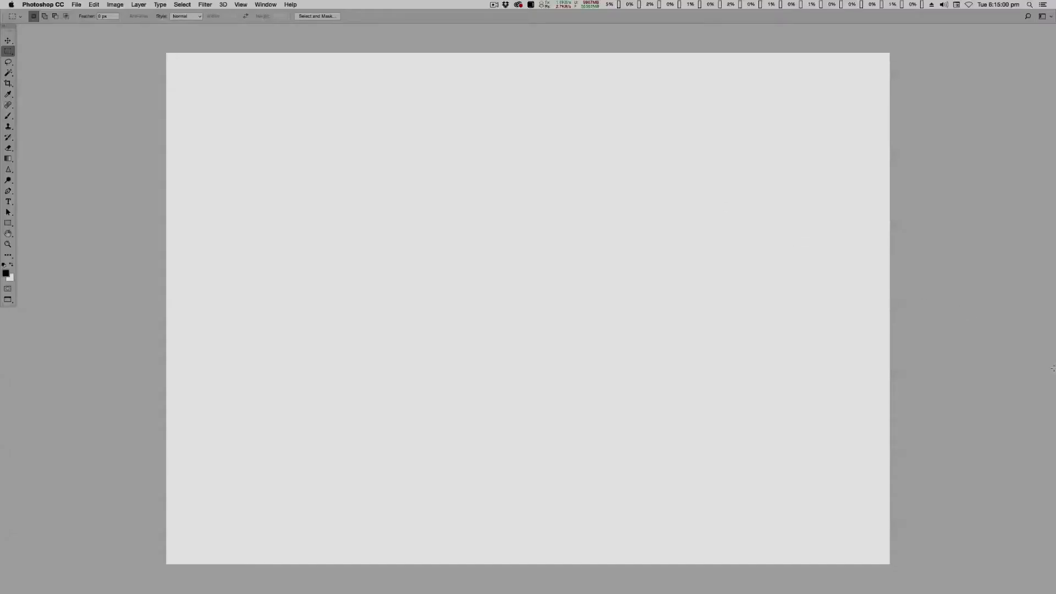